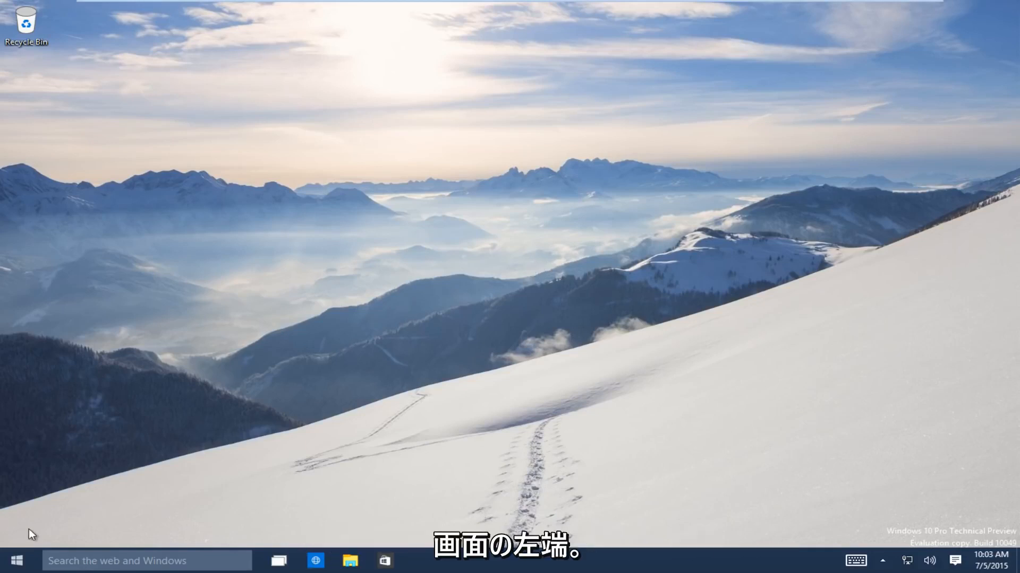
Open Settings from the Start menu on the desktop
left_click(16, 561)
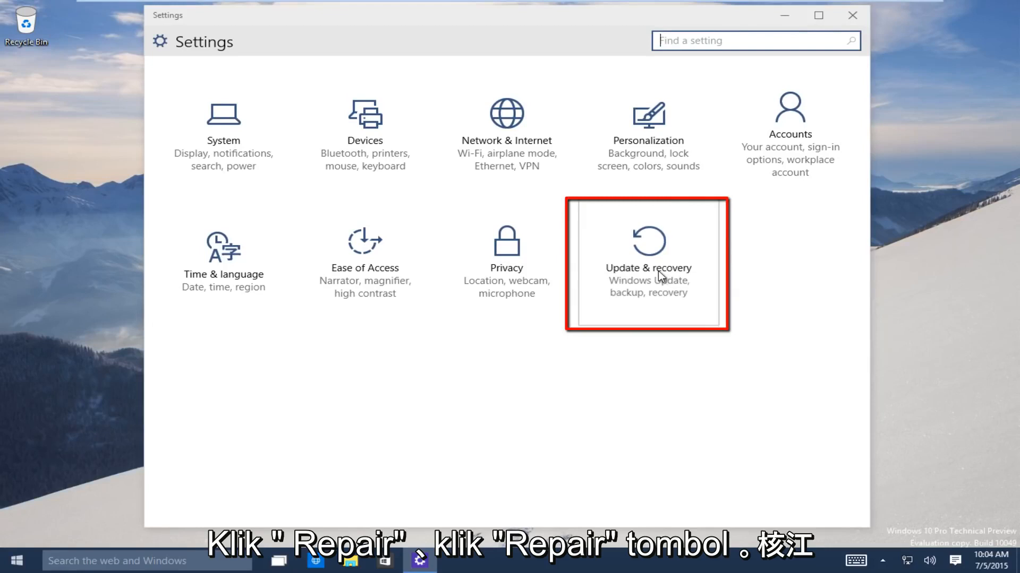
Go to Update & recovery > Recovery and restart now into Advanced startup
left_click(646, 264)
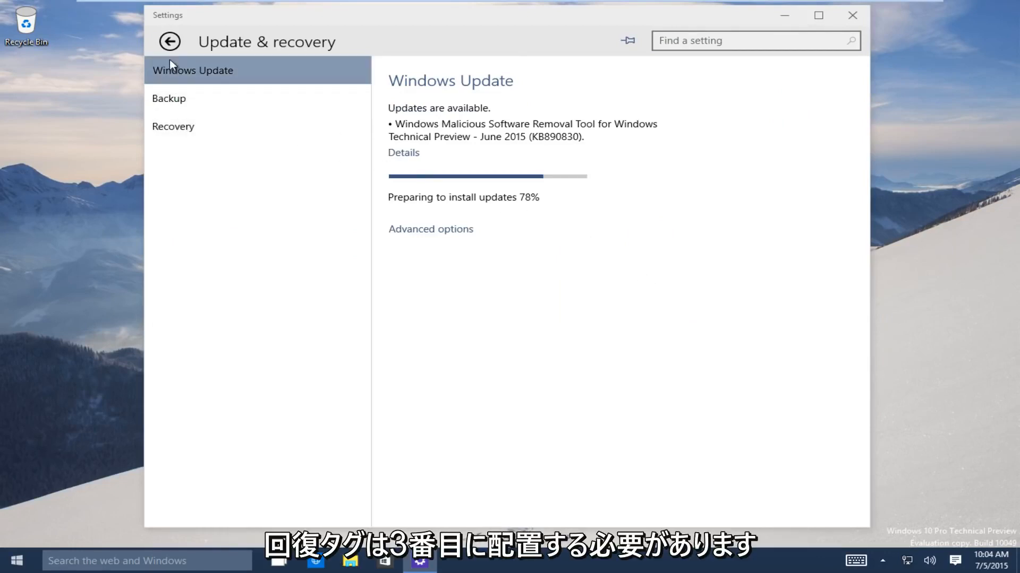
mouse_move(173, 126)
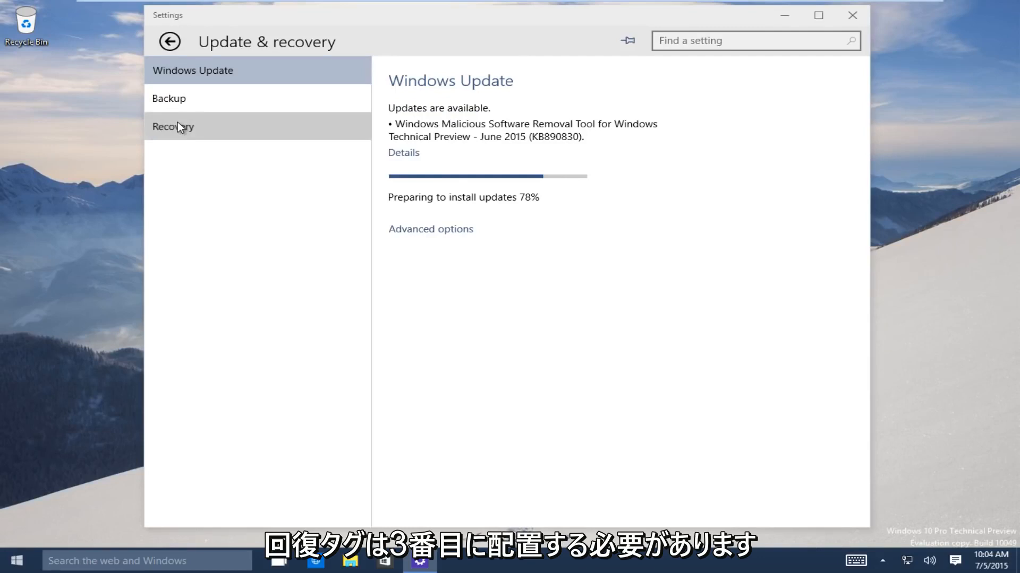
left_click(173, 126)
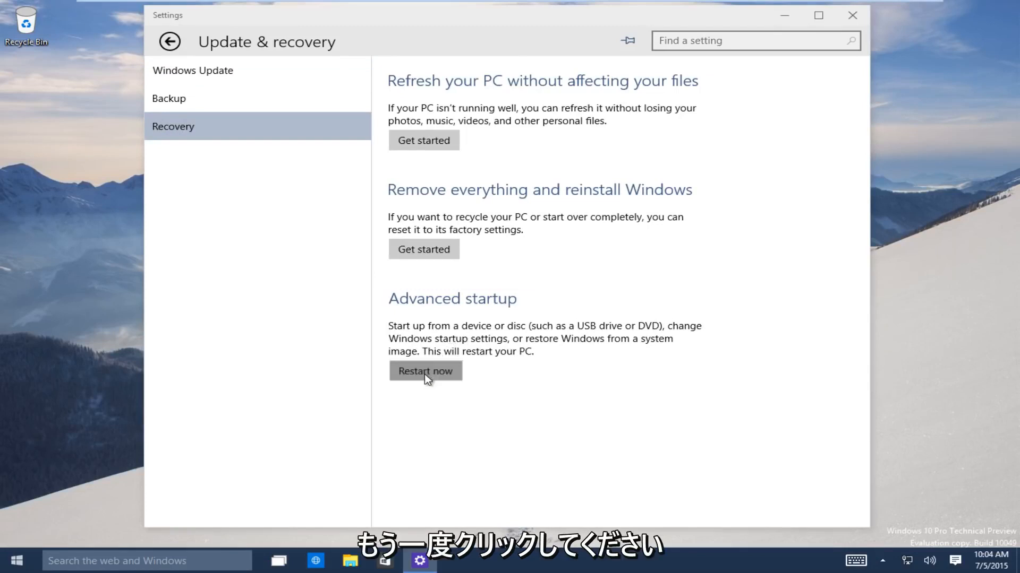
left_click(425, 370)
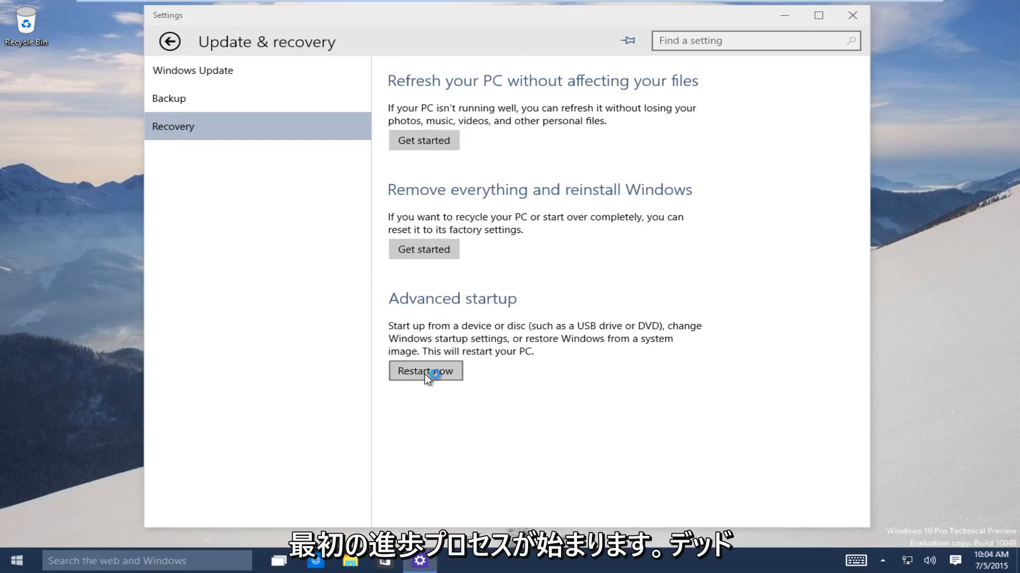
left_click(425, 370)
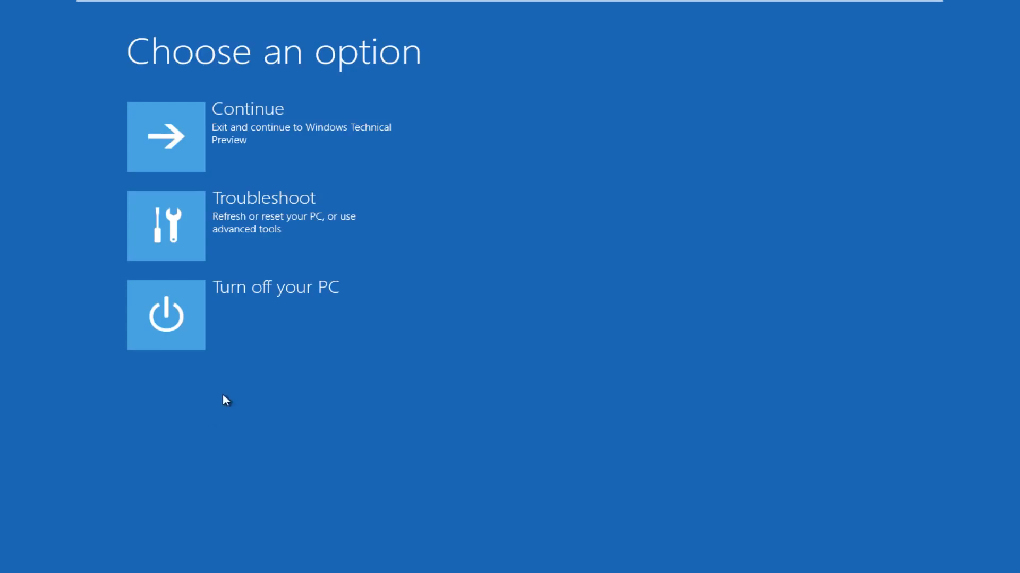
mouse_move(137, 241)
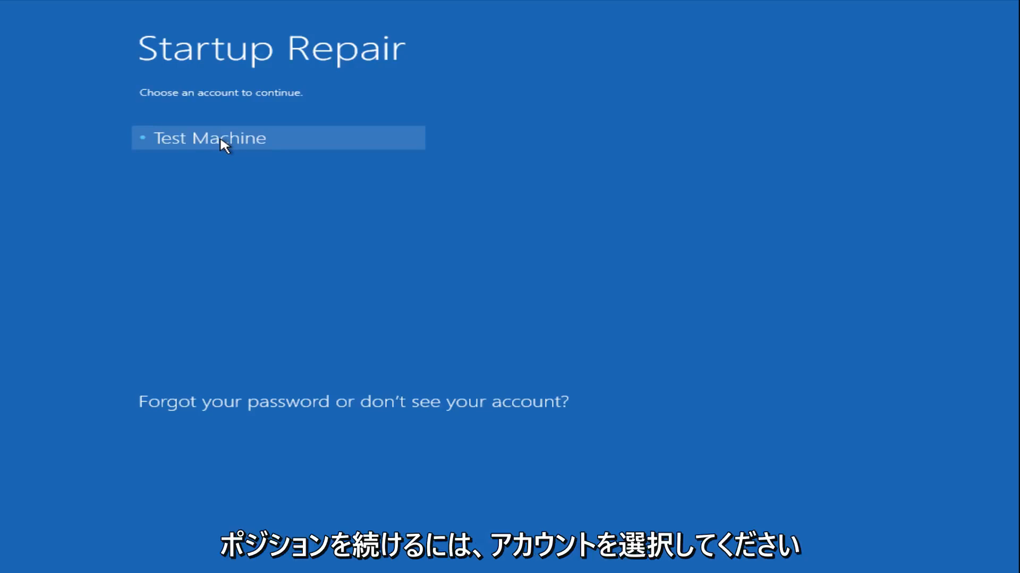
mouse_move(215, 170)
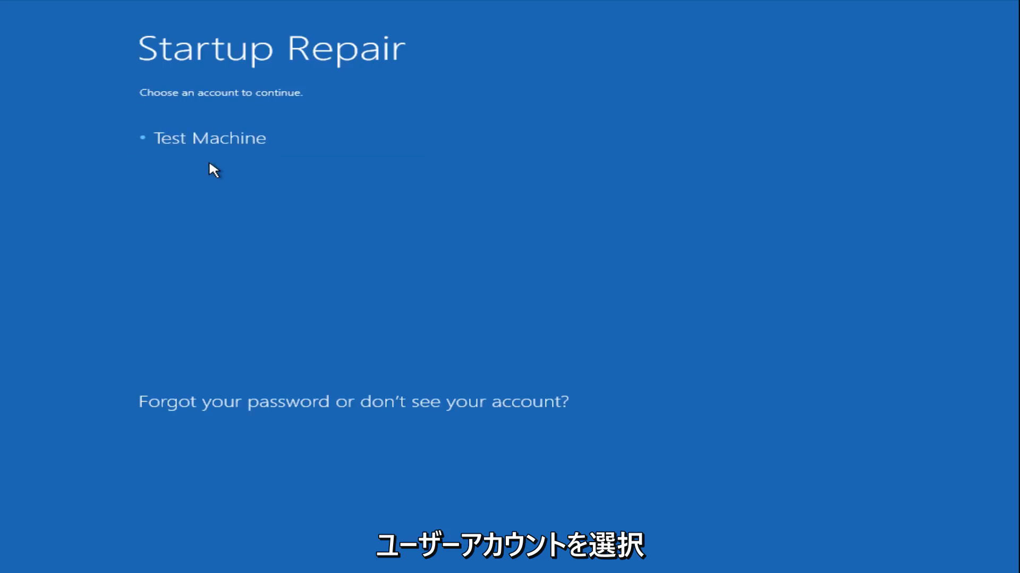
mouse_move(237, 180)
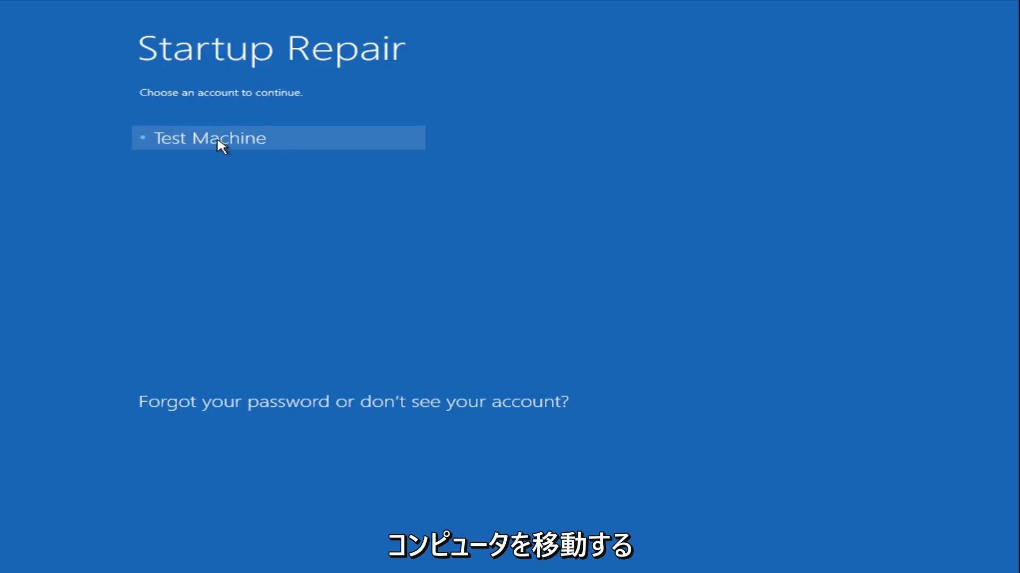
Choose the user account and continue with its password so Startup Repair runs
left_click(209, 138)
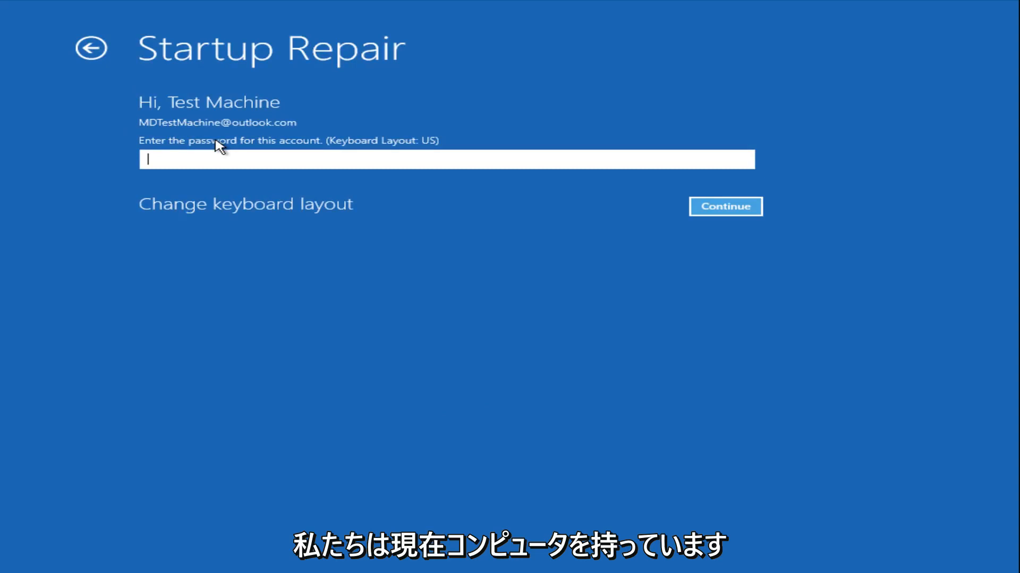
left_click(724, 206)
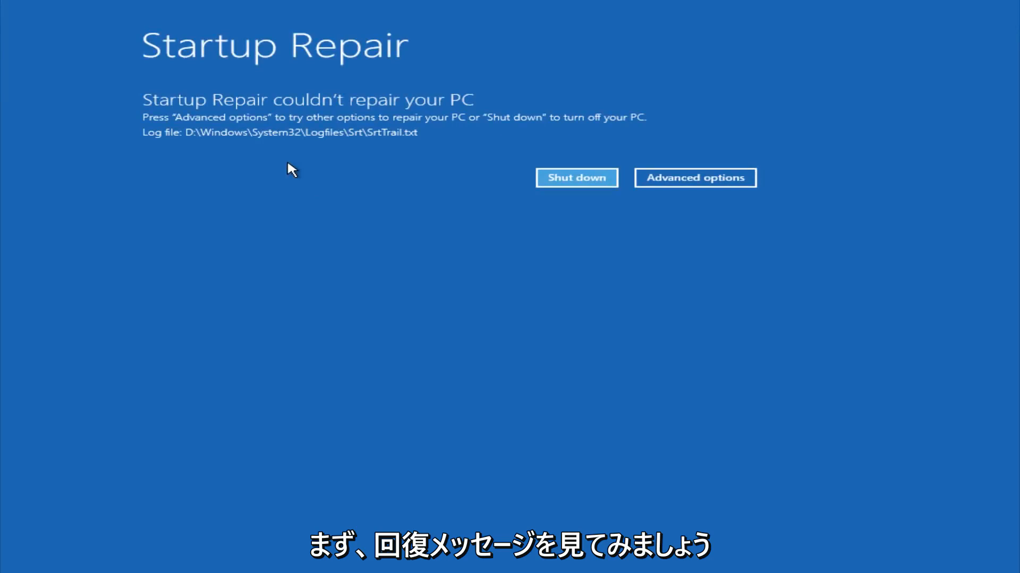
mouse_move(465, 107)
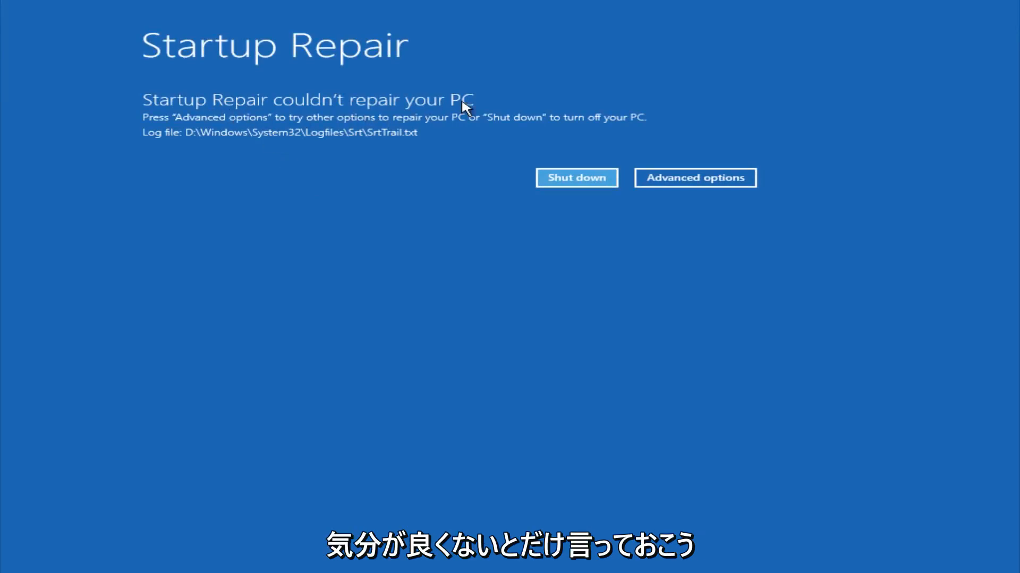
mouse_move(447, 111)
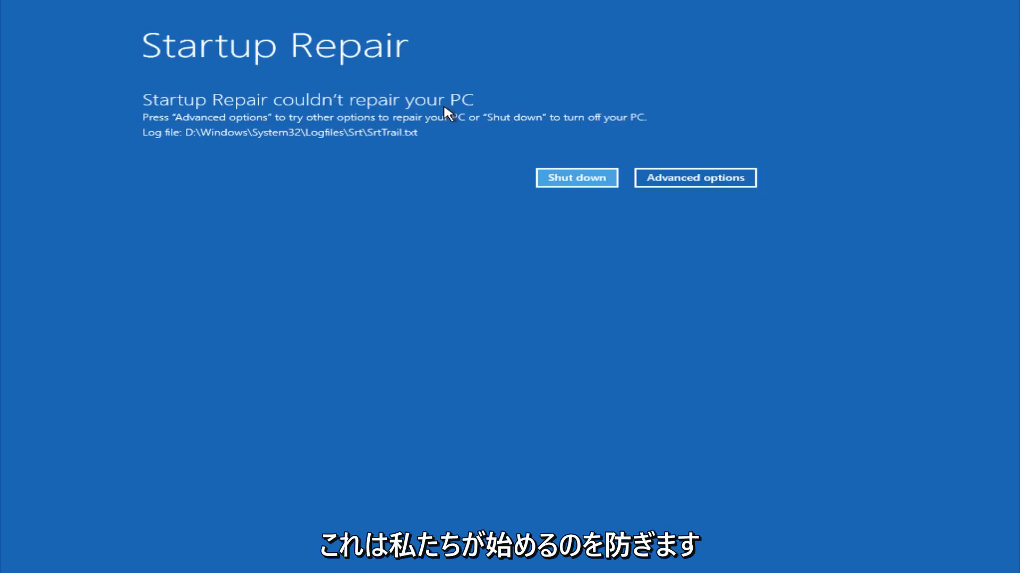
mouse_move(209, 150)
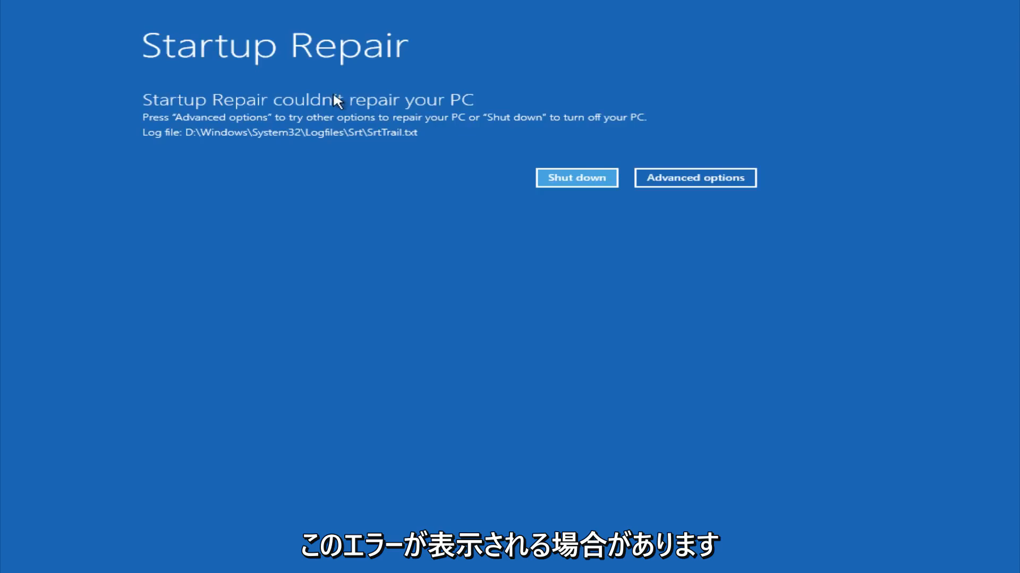
mouse_move(337, 150)
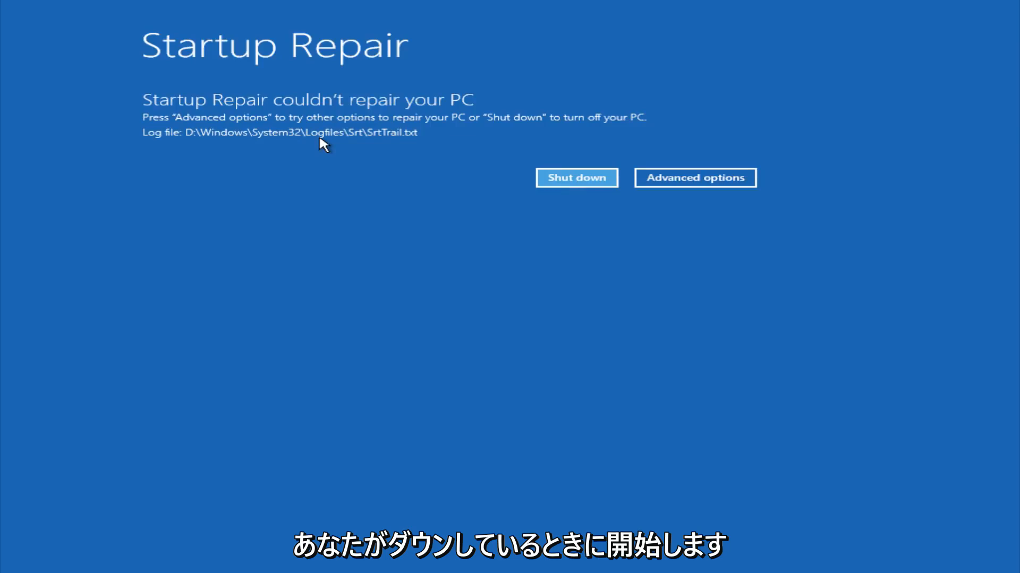
mouse_move(406, 141)
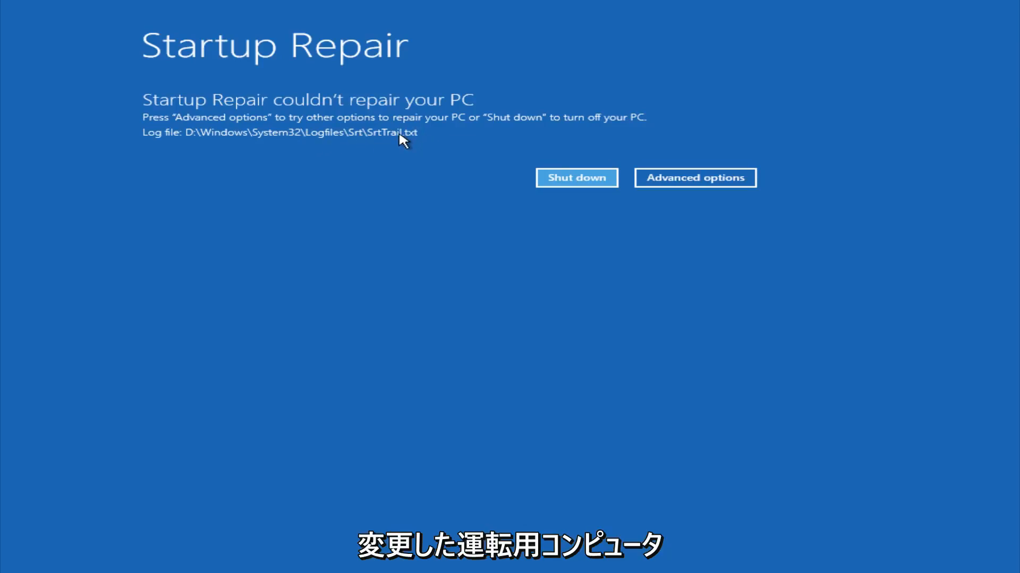
Leave the failed repair via Advanced options, choose Troubleshoot, then Advanced options tools
left_click(694, 178)
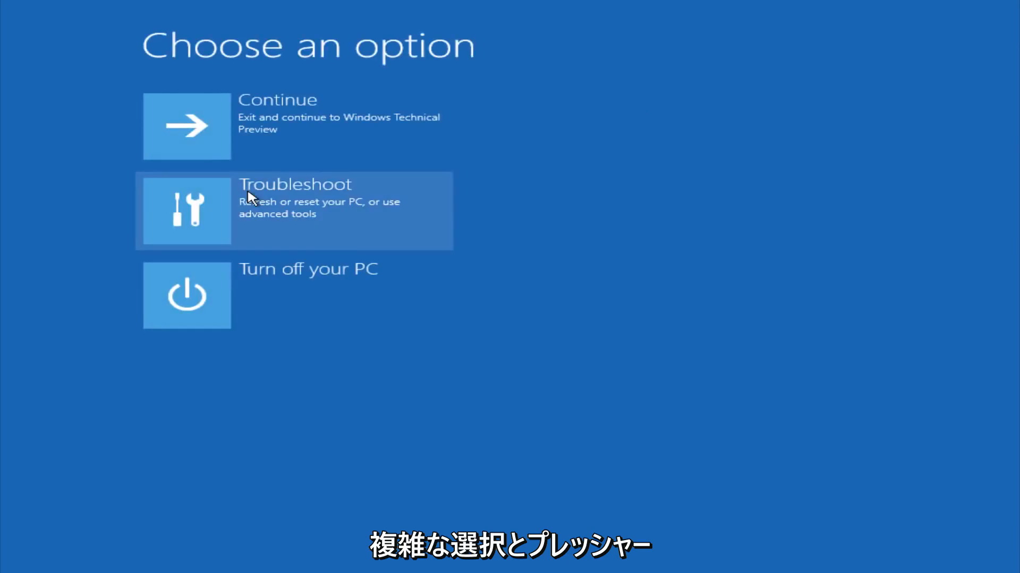
left_click(293, 210)
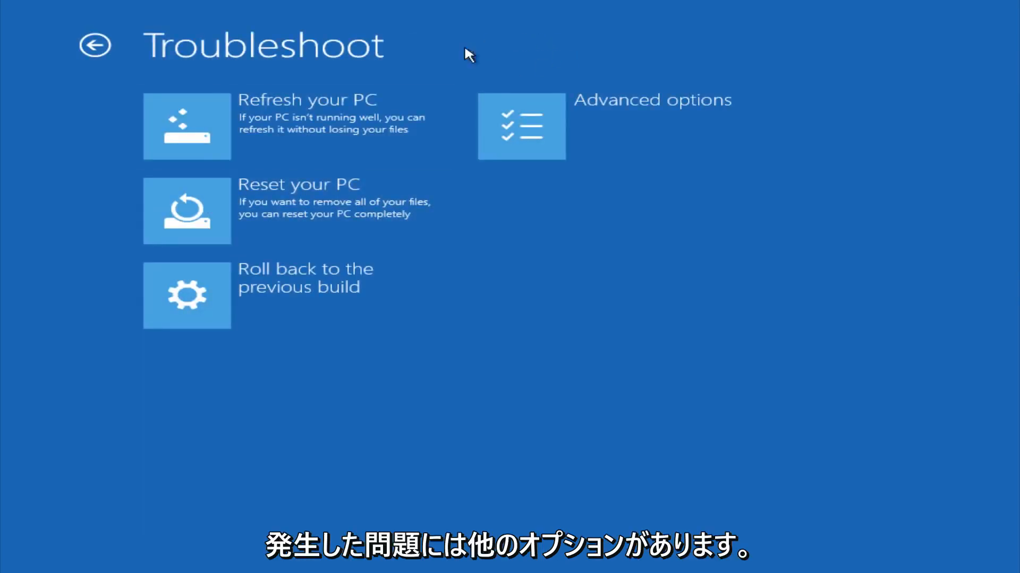
mouse_move(205, 133)
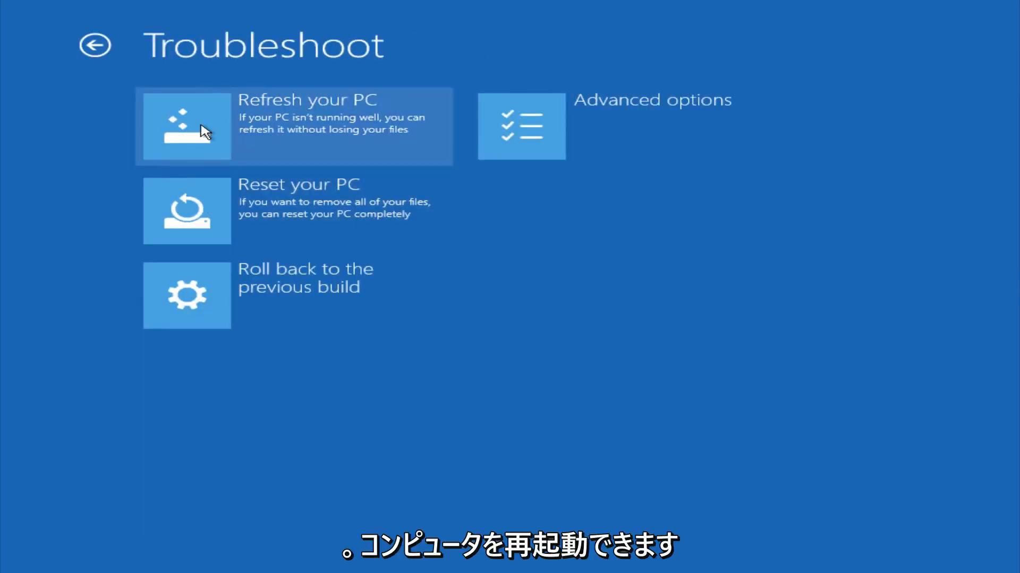
mouse_move(225, 124)
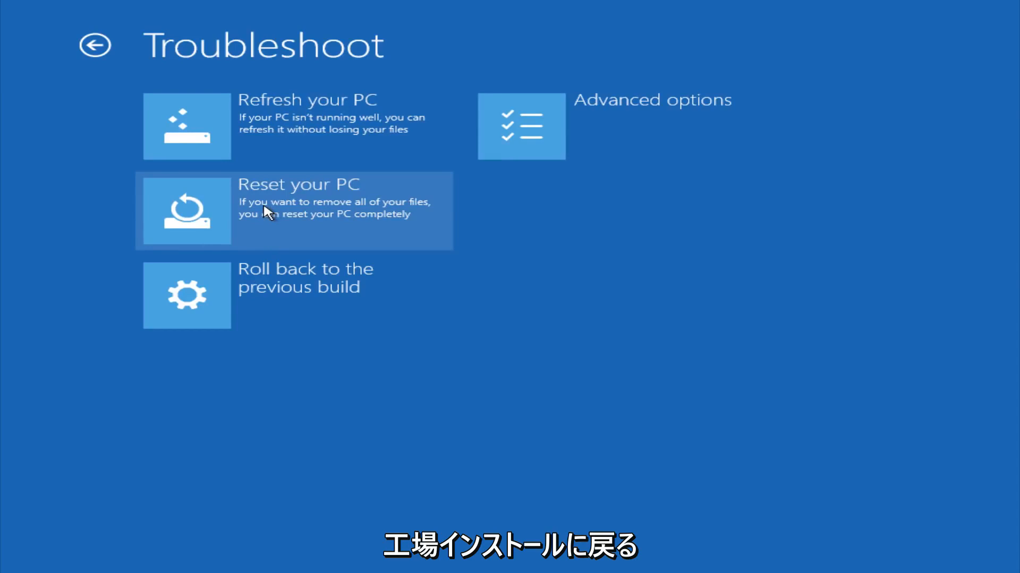
mouse_move(259, 207)
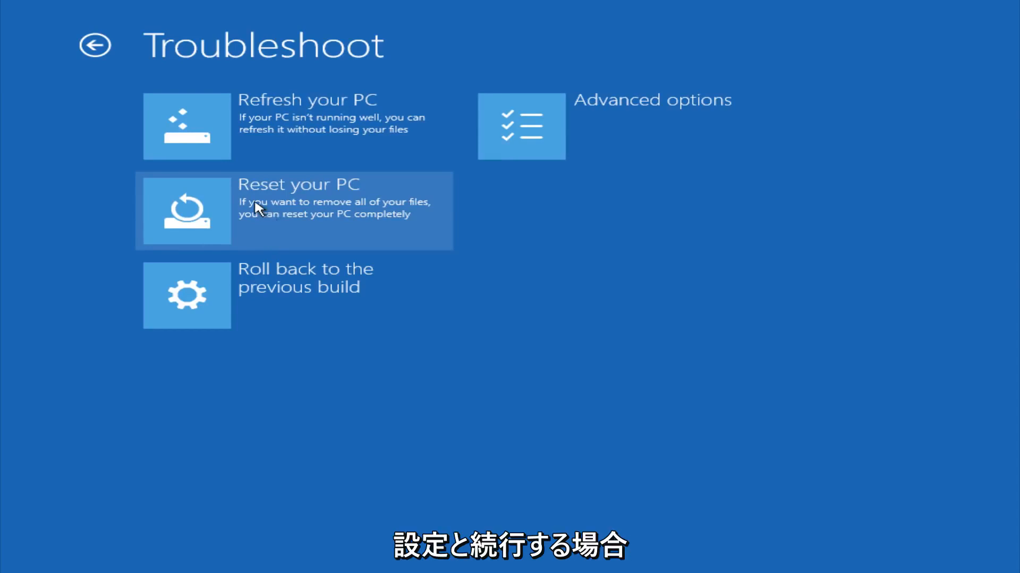
left_click(520, 126)
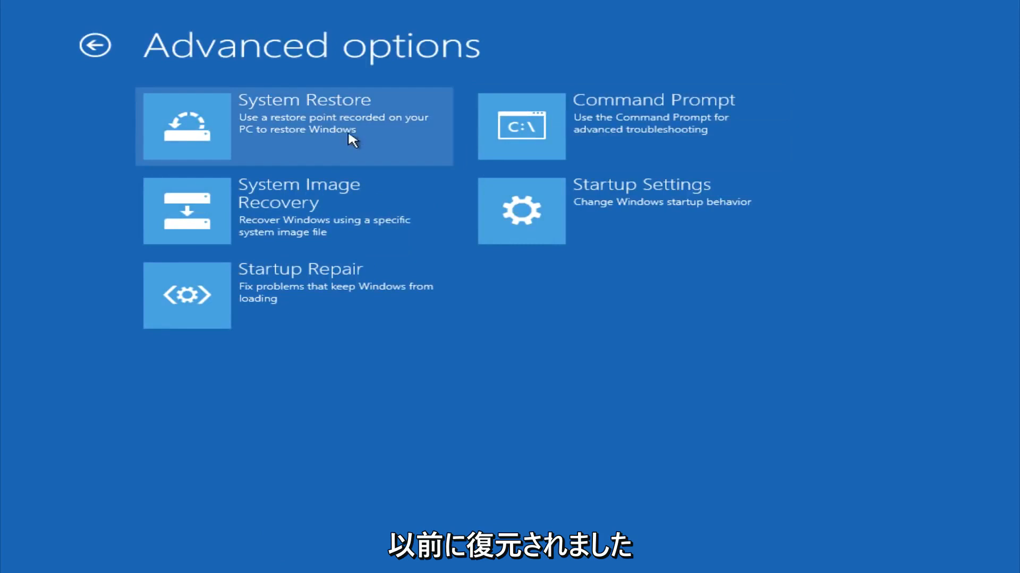
mouse_move(128, 172)
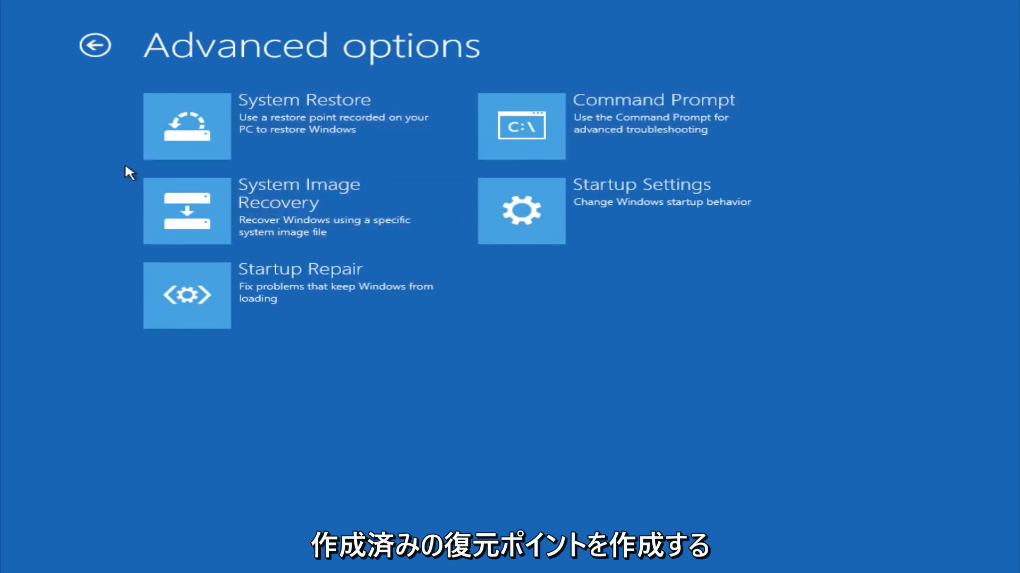
mouse_move(98, 145)
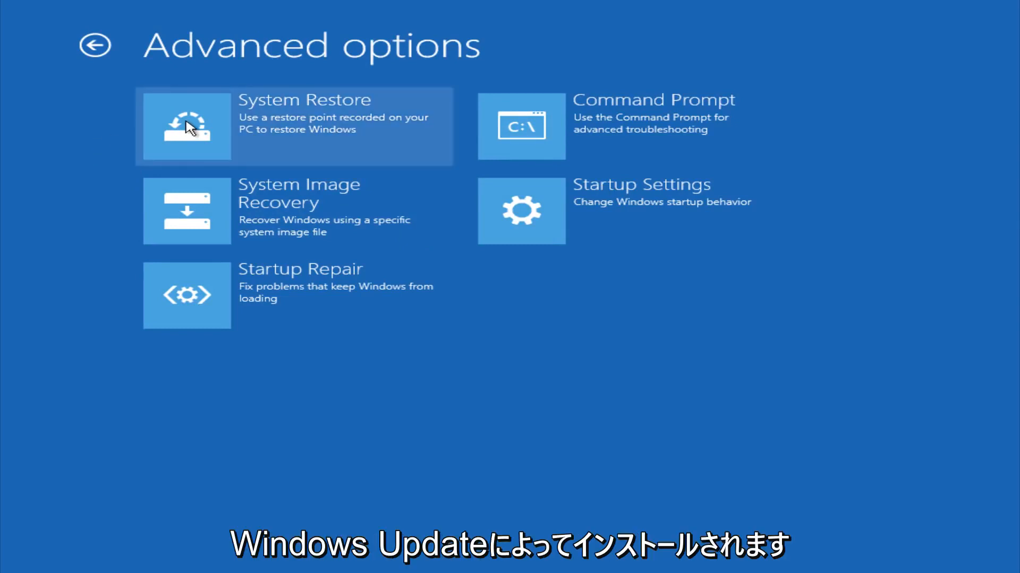
mouse_move(242, 224)
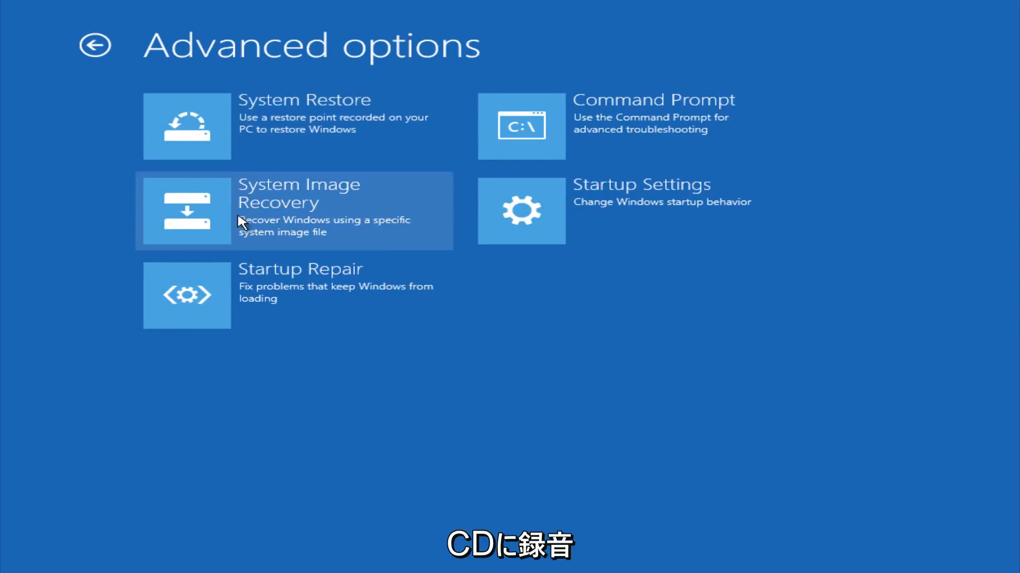
mouse_move(533, 126)
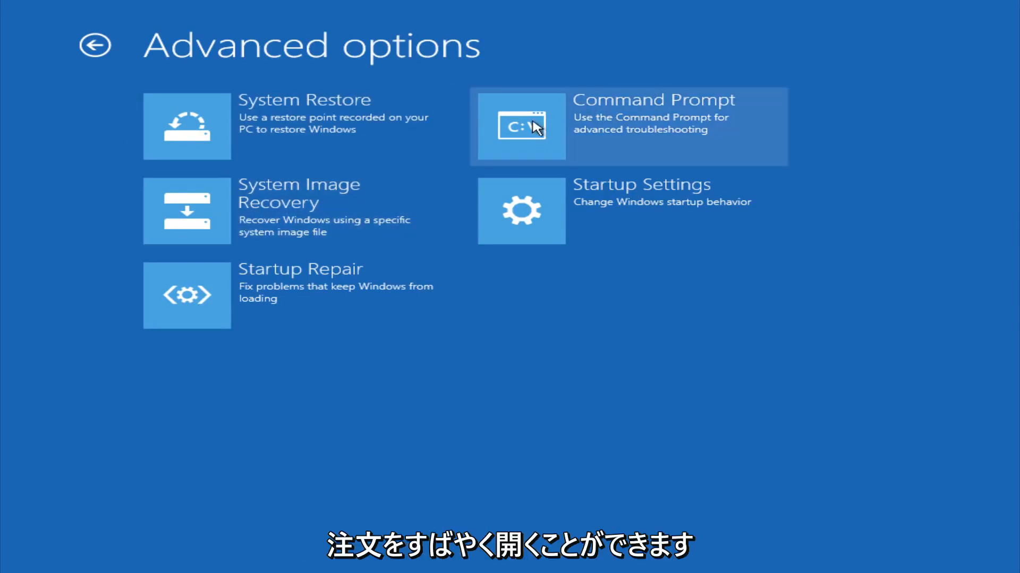
mouse_move(517, 135)
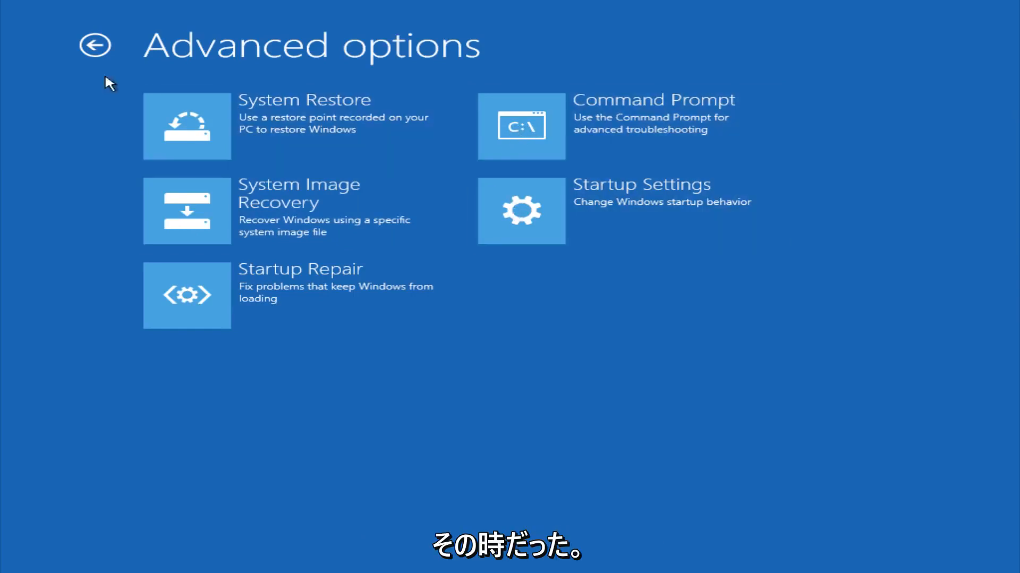
Back out of Advanced options and Troubleshoot to the Choose an option menu
left_click(96, 46)
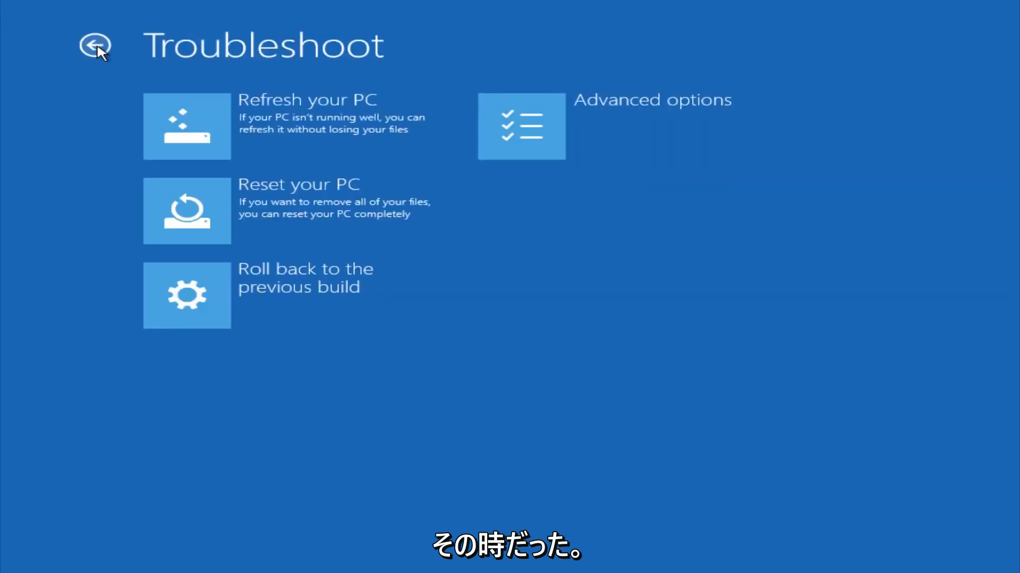
left_click(95, 46)
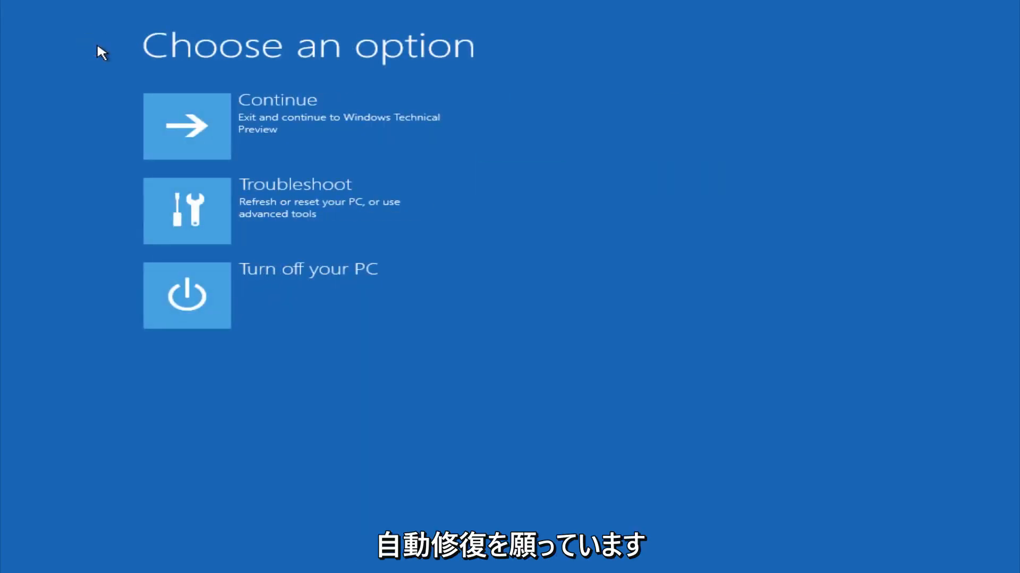